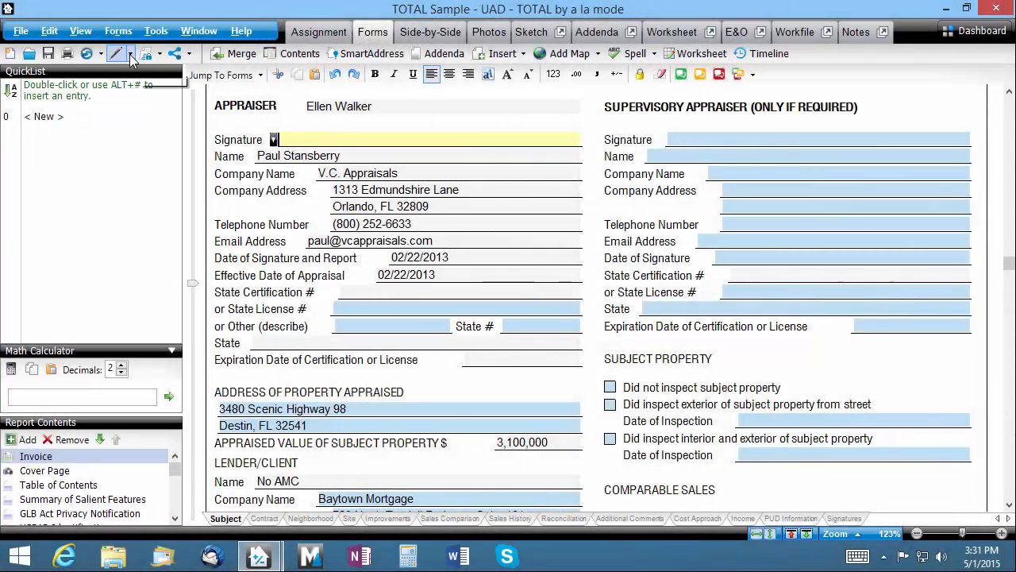
Start signing the appraisal report from the Sign toolbar button, triggering the 4-UAD-error warning
click(129, 53)
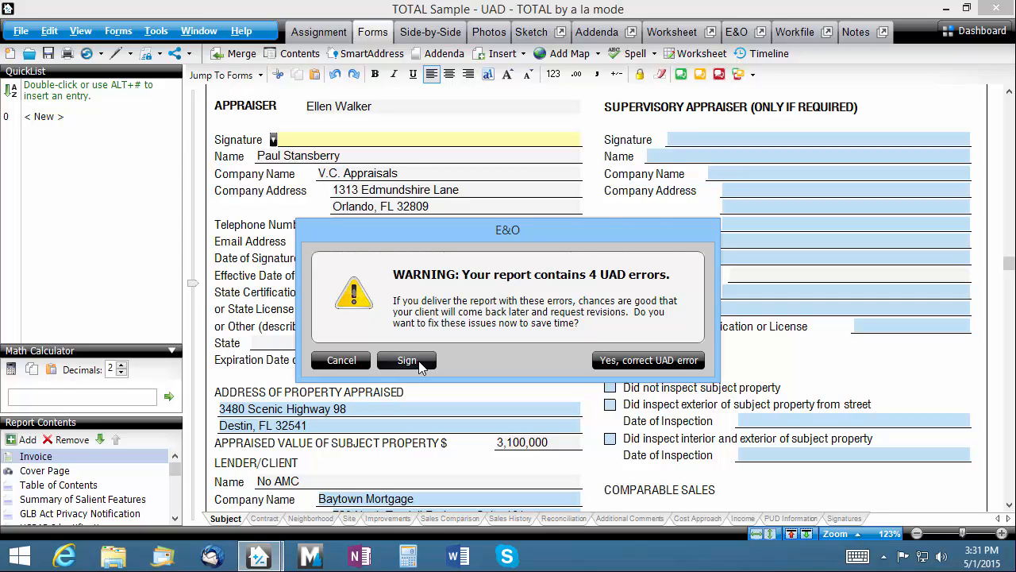
Proceed past the UAD error warning to the Sign Your Report options
click(407, 360)
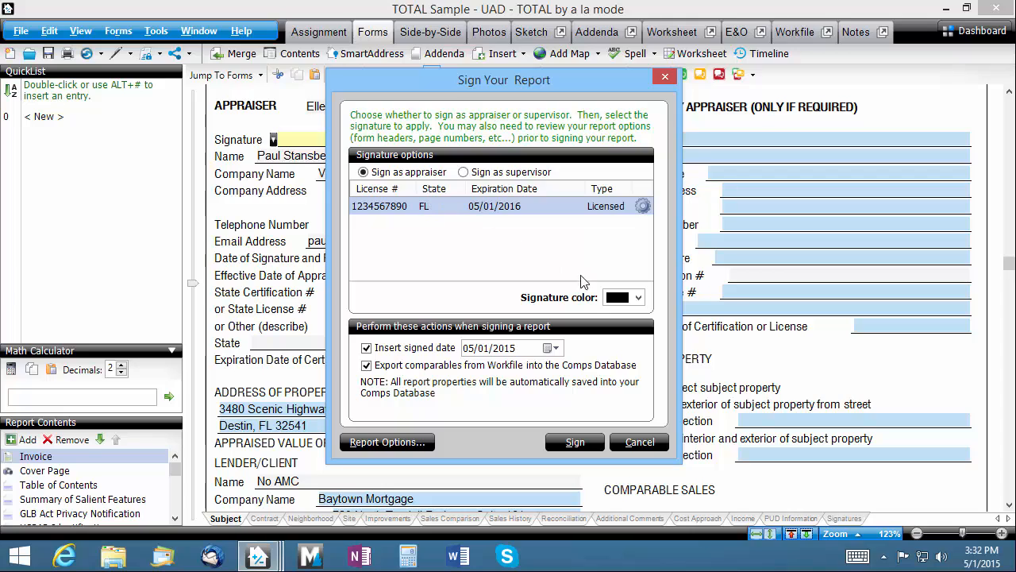
Set the signature color to red and sign the report as appraiser
click(638, 297)
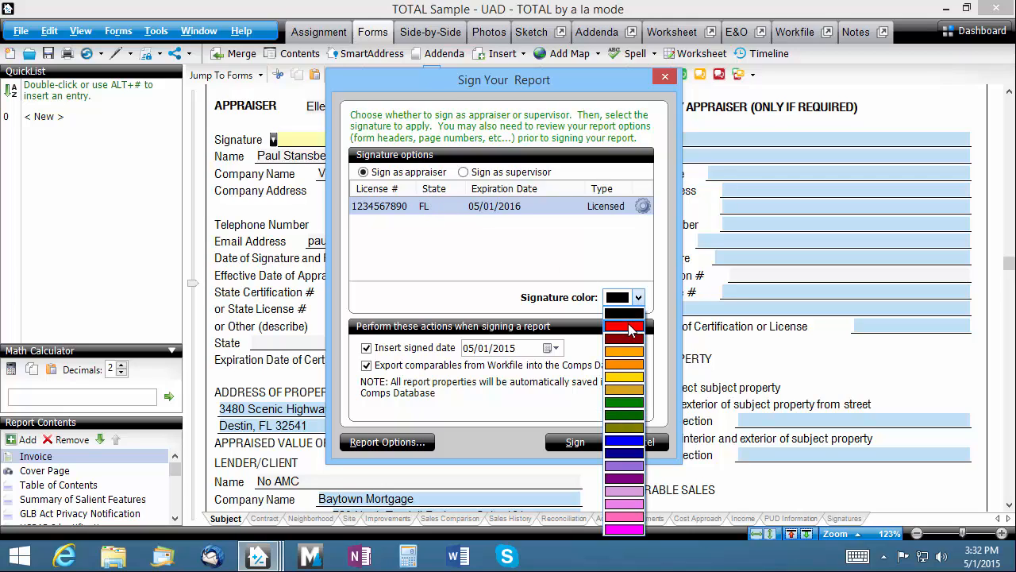
click(623, 330)
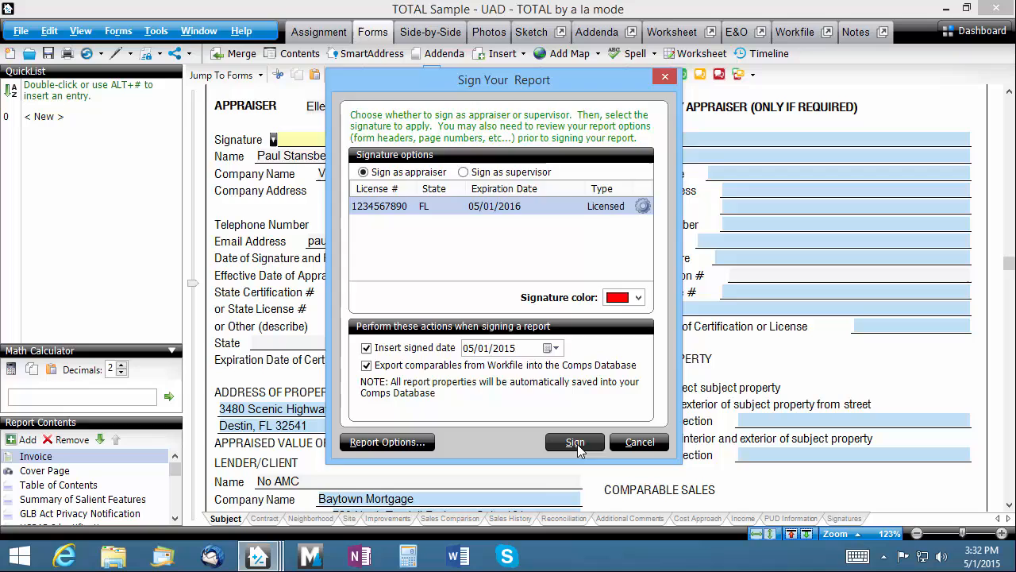
click(575, 442)
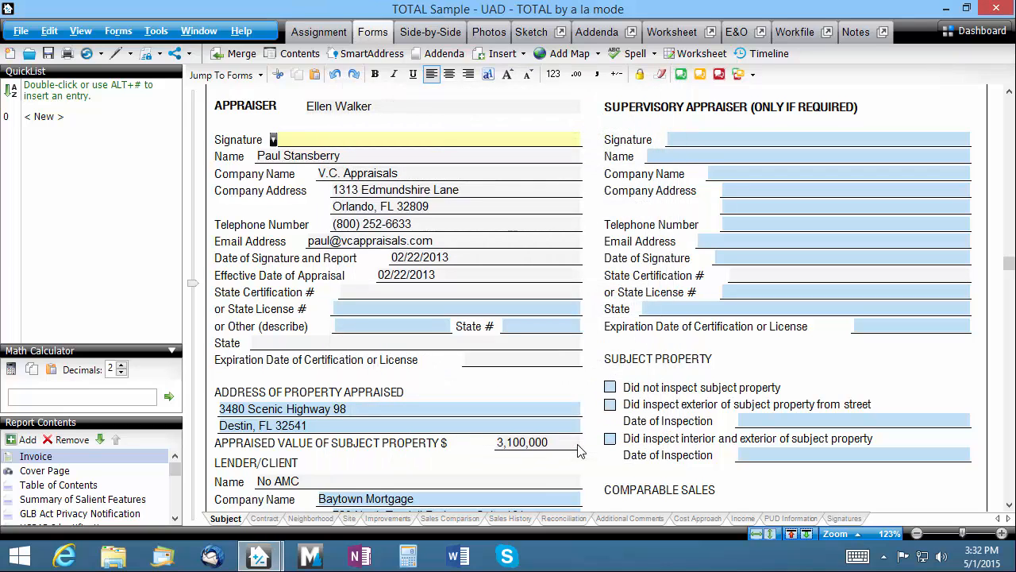